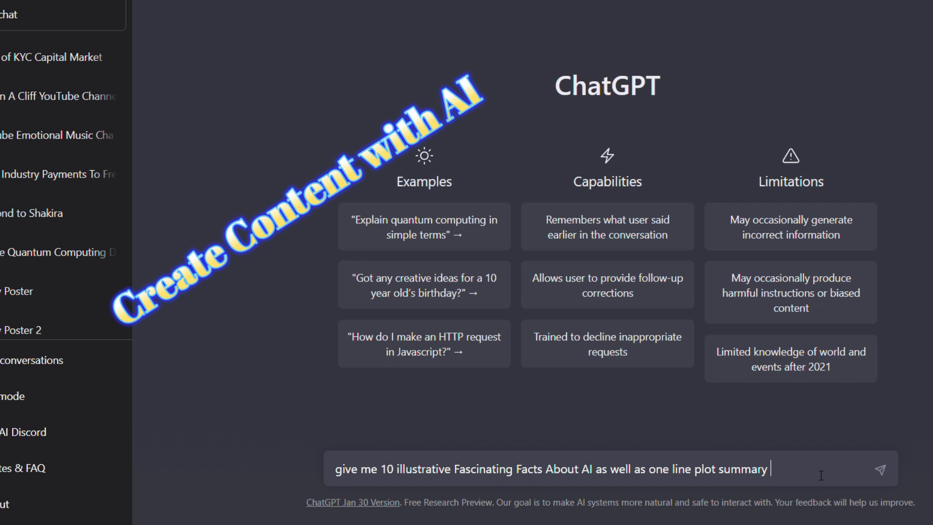
Send ChatGPT the prompt requesting 10 fascinating AI facts plus a one-line plot summary
{"action": "left_click", "coordinate": [884, 468]}
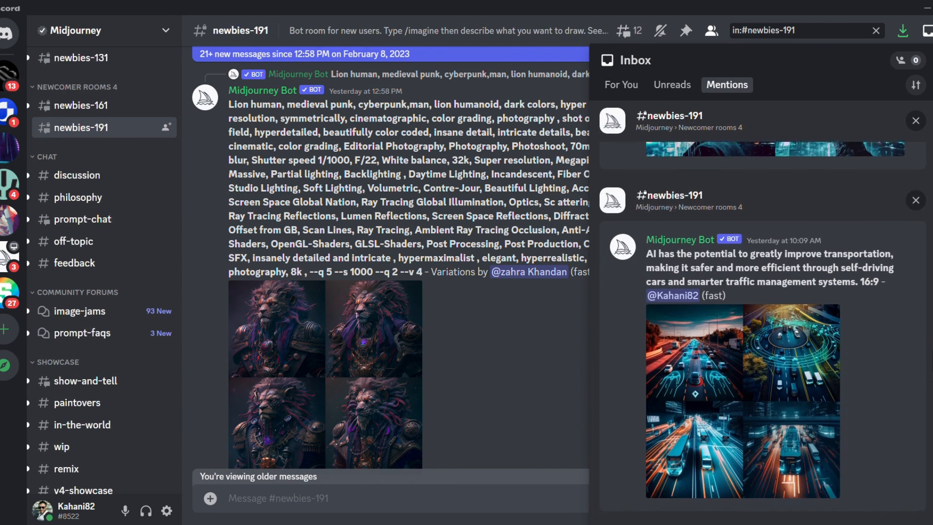
{"action": "scroll", "scroll_direction": "down", "scroll_amount": 3}
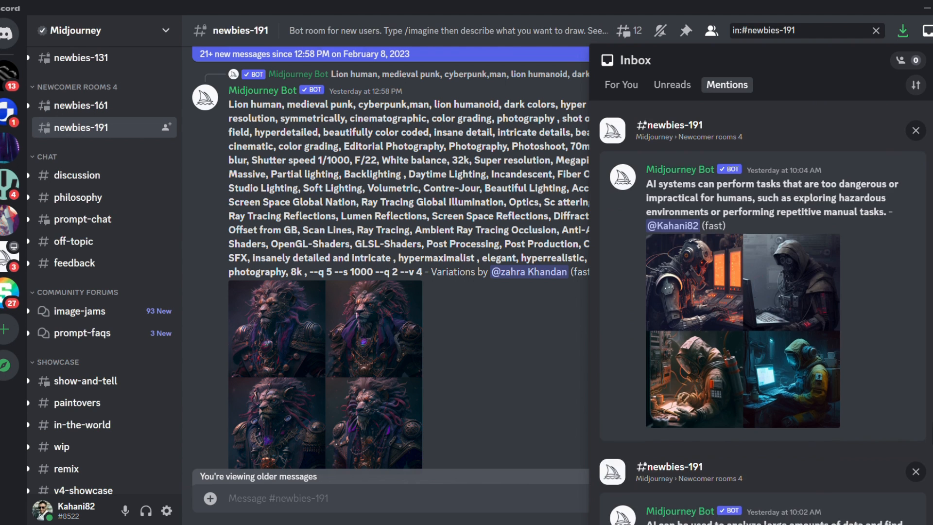
{"action": "scroll", "scroll_direction": "down", "scroll_amount": 3}
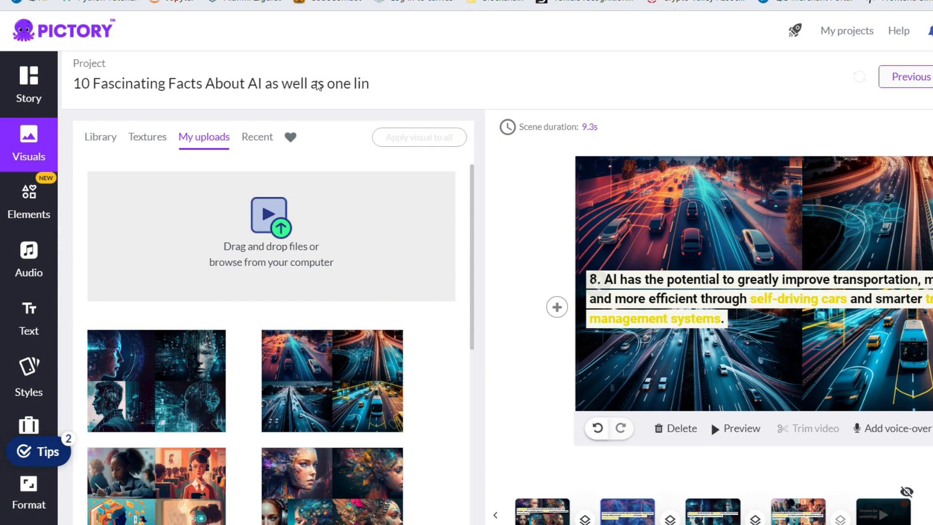
{"action": "mouse_move", "coordinate": [692, 127]}
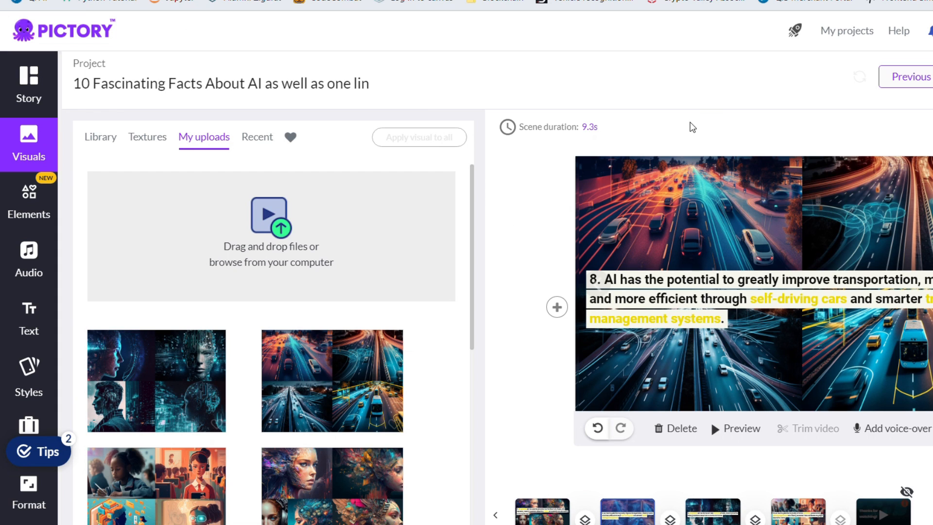
{"action": "mouse_move", "coordinate": [470, 283]}
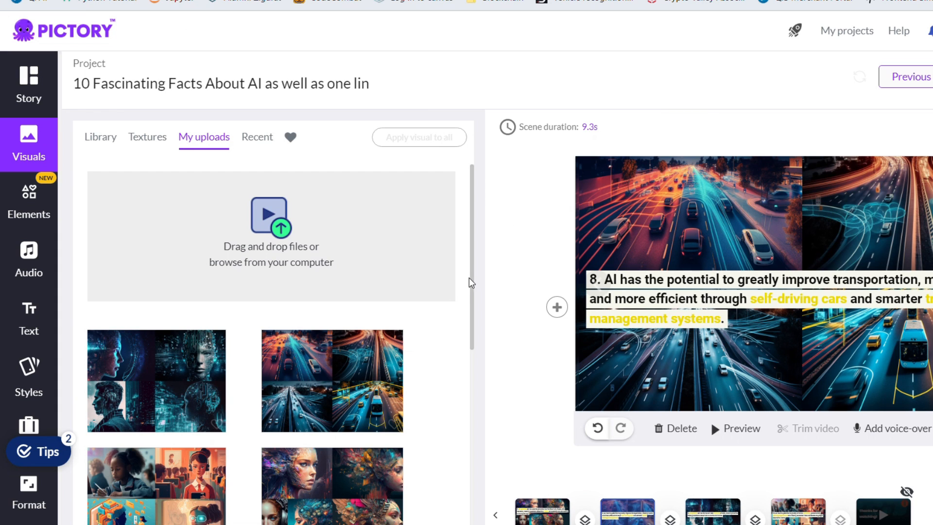
Apply an uploaded Midjourney image from My uploads to the current fact scene
{"action": "scroll", "scroll_direction": "down", "scroll_amount": 3}
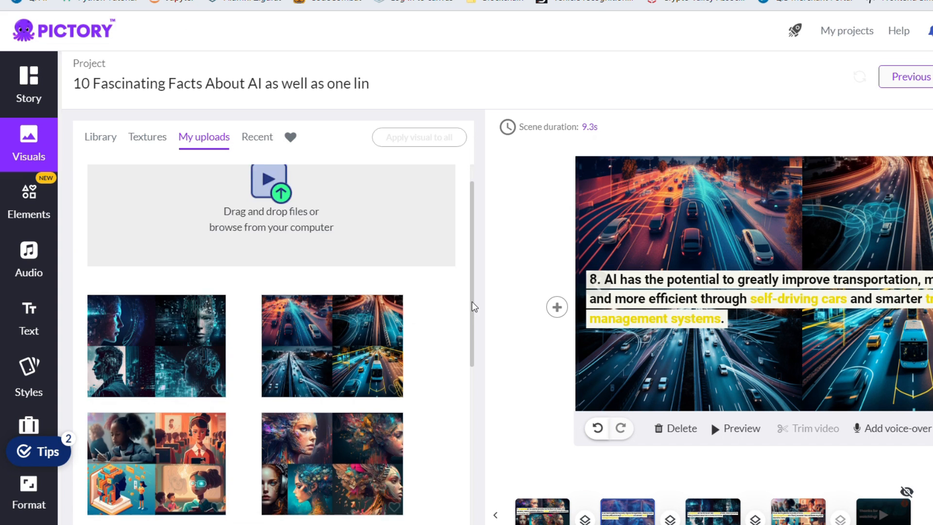
{"action": "scroll", "scroll_direction": "down", "scroll_amount": 3}
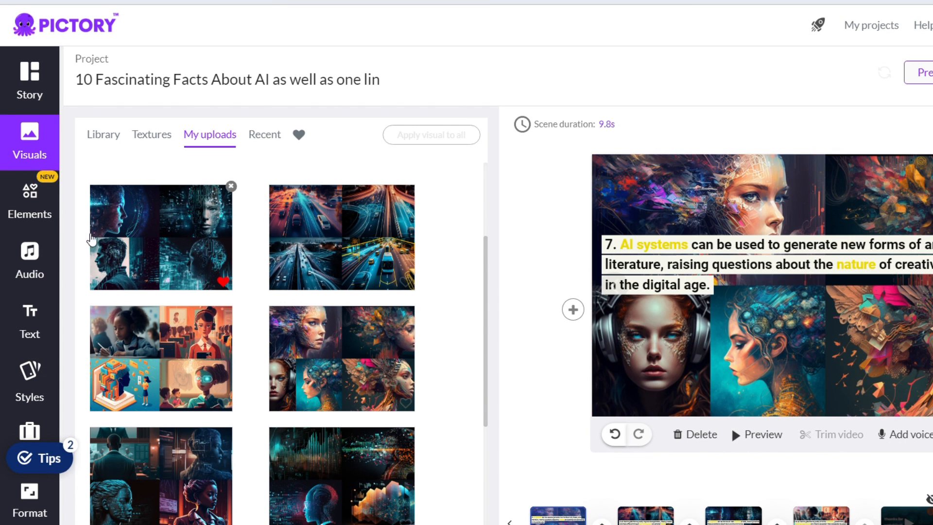
{"action": "left_click", "coordinate": [29, 202]}
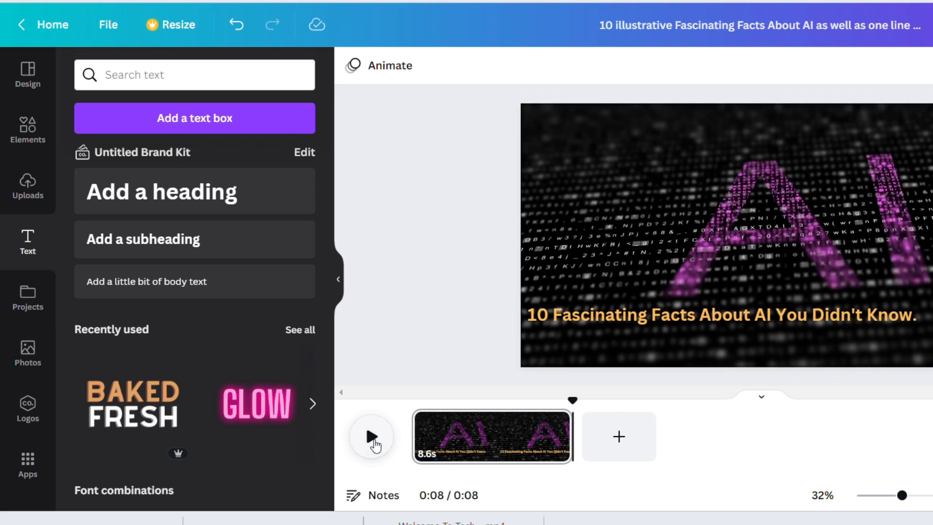
{"action": "left_click", "coordinate": [371, 436]}
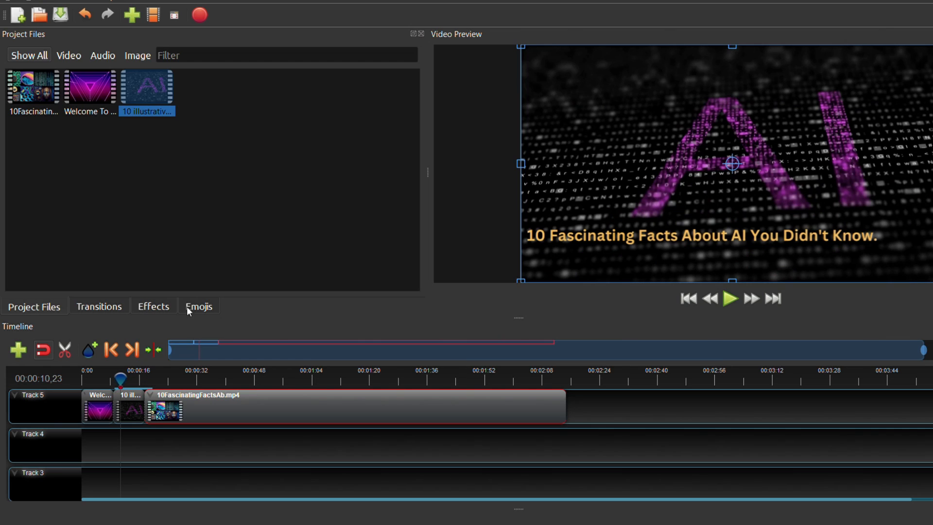
{"action": "left_click", "coordinate": [731, 298]}
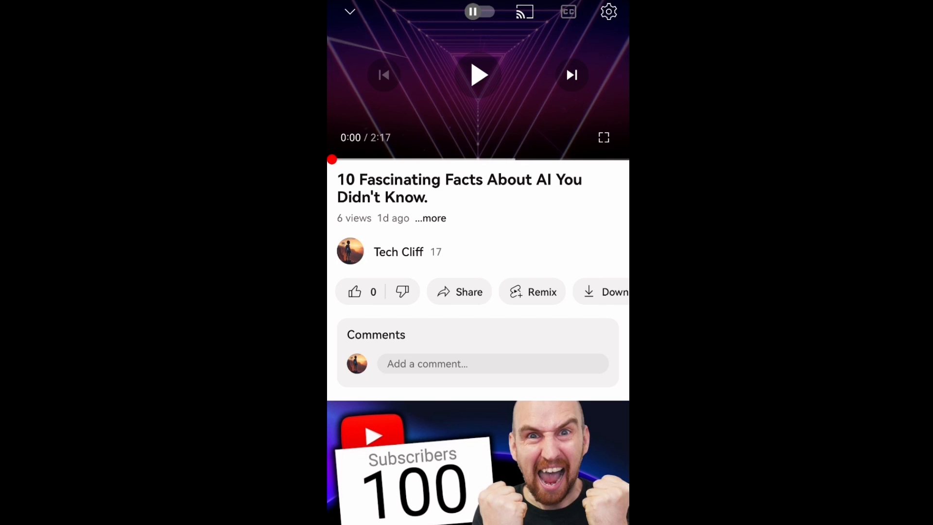
Play the published AI facts video and seek forward to the fact 2 scene
{"action": "left_click", "coordinate": [479, 74]}
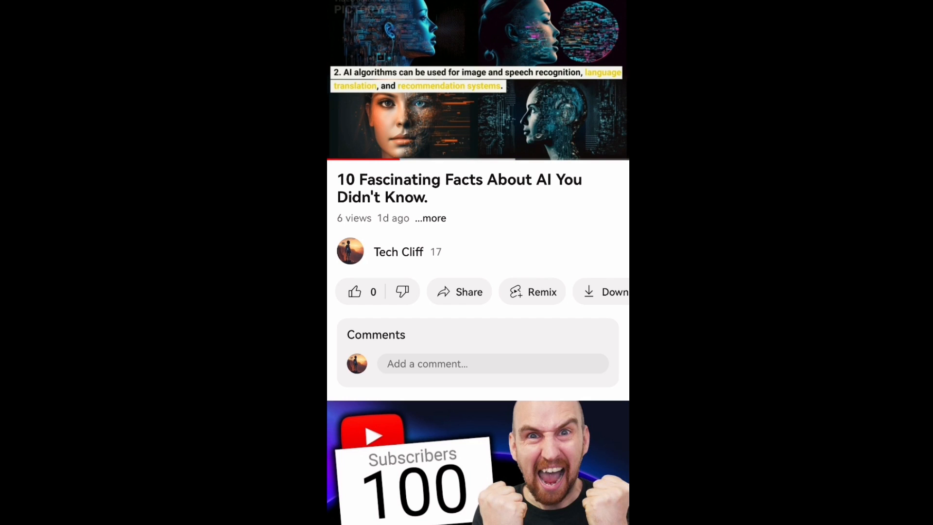
{"action": "left_click", "coordinate": [421, 162]}
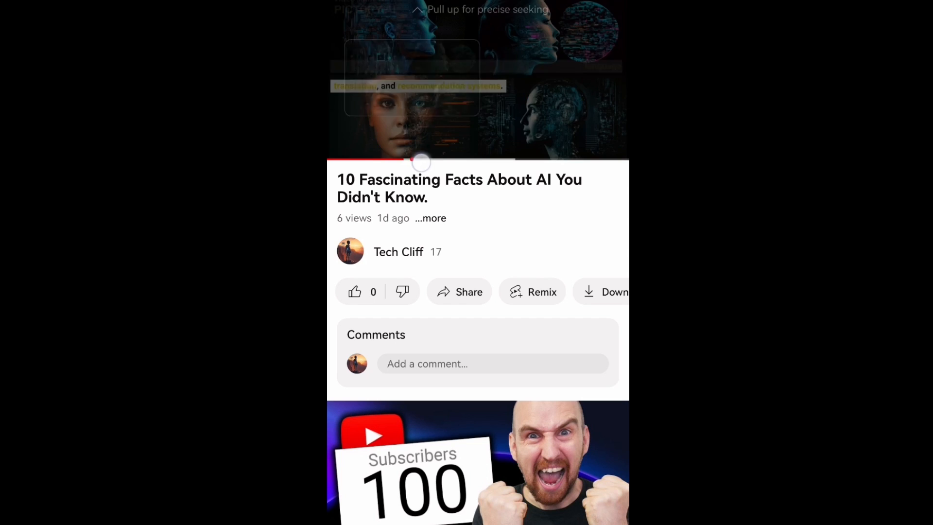